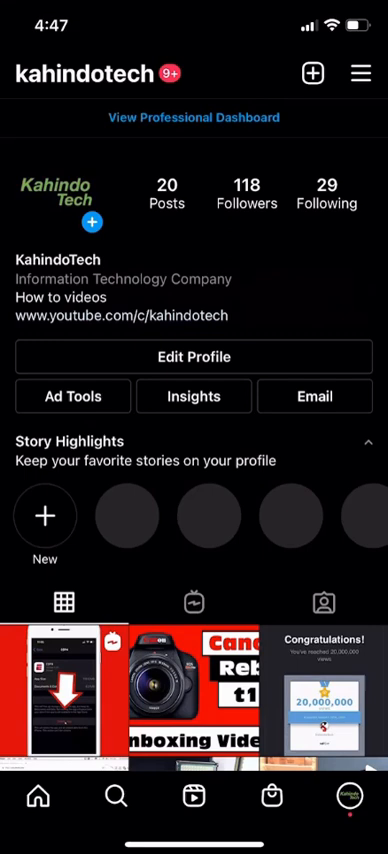
mouse_move(158, 310)
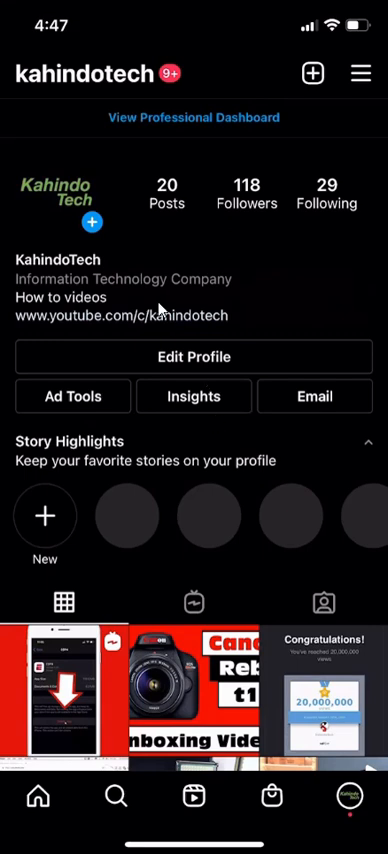
mouse_move(211, 327)
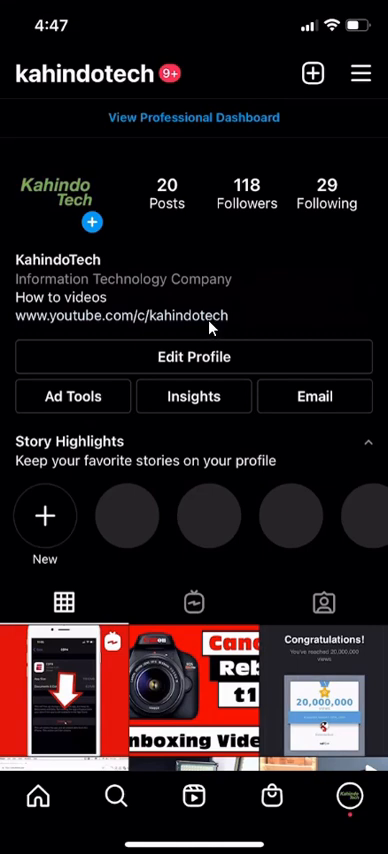
mouse_move(166, 62)
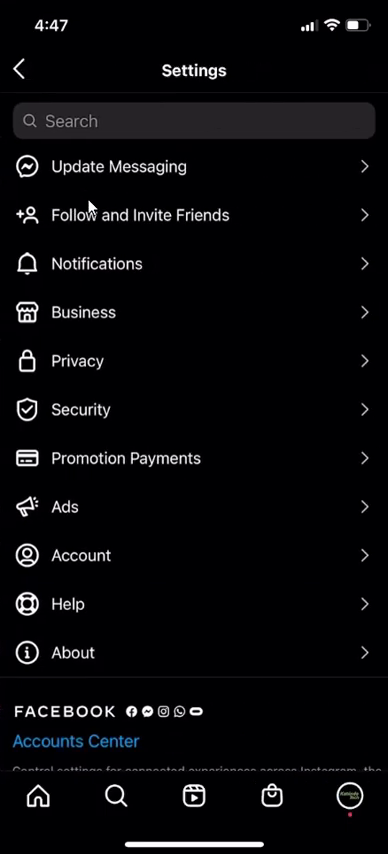
- Open Privacy settings and then the Reels privacy controls
scroll(up, 3)
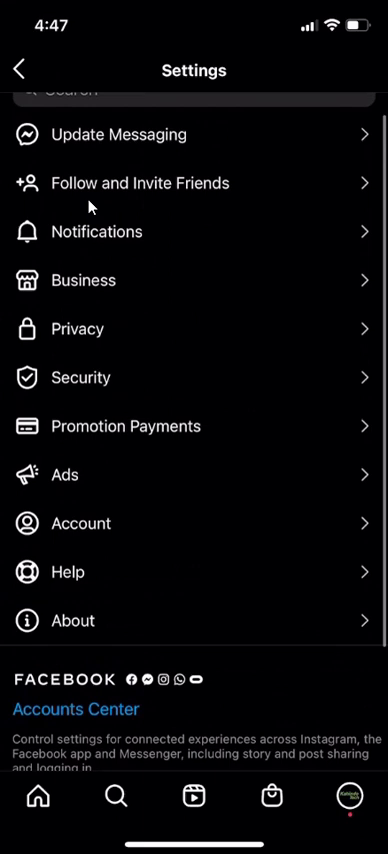
click(77, 328)
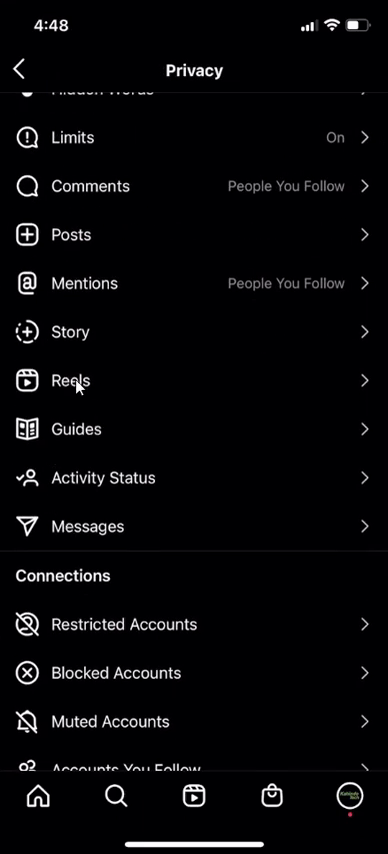
click(68, 380)
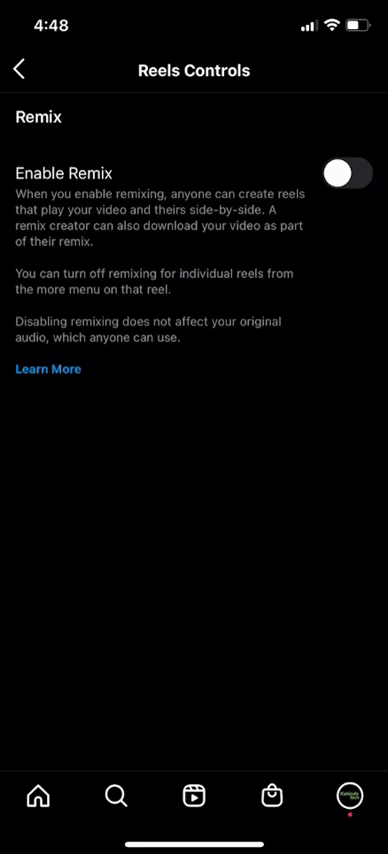
mouse_move(137, 401)
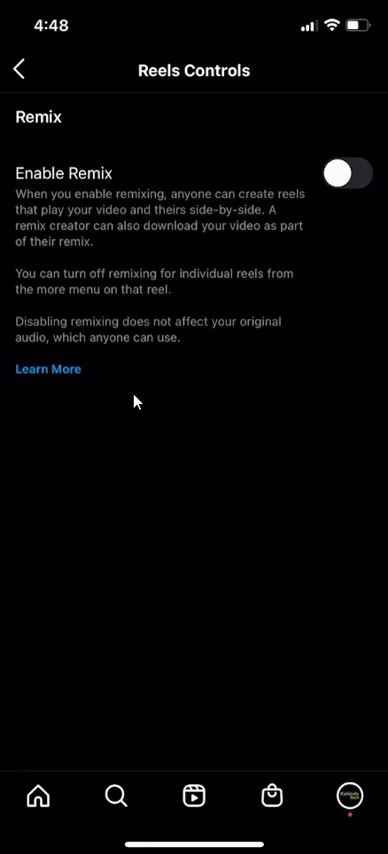
mouse_move(151, 392)
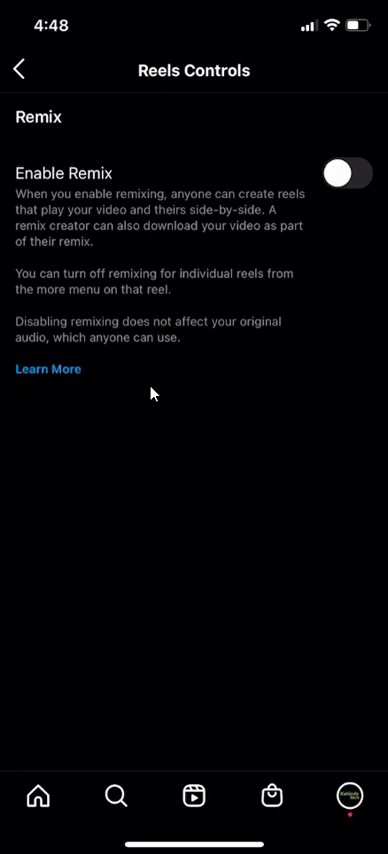